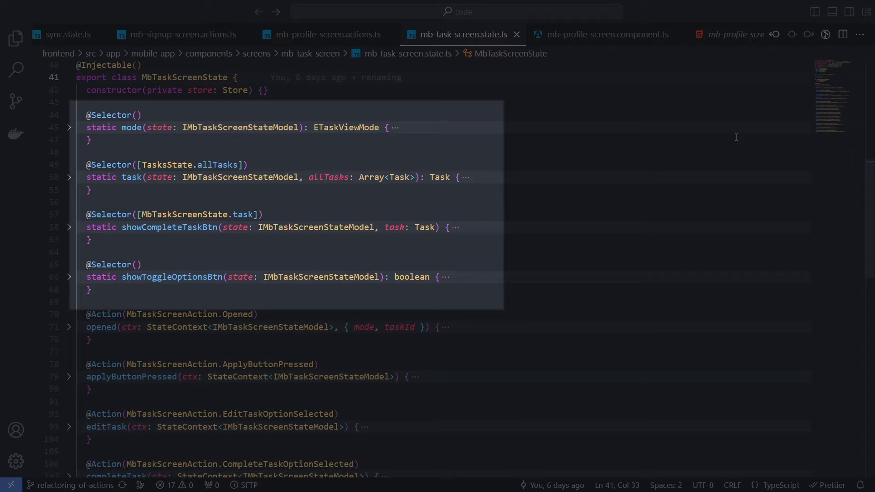
pyautogui.moveTo(646, 144)
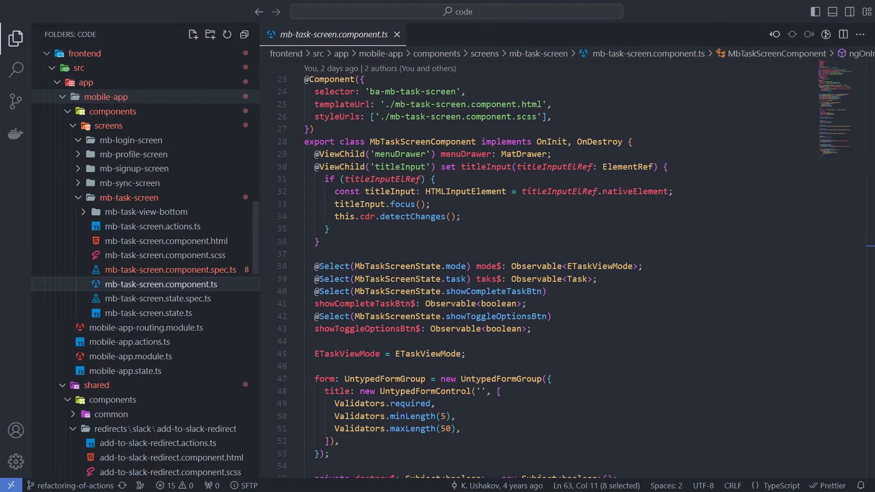
pyautogui.moveTo(315, 266); pyautogui.dragTo(531, 329)
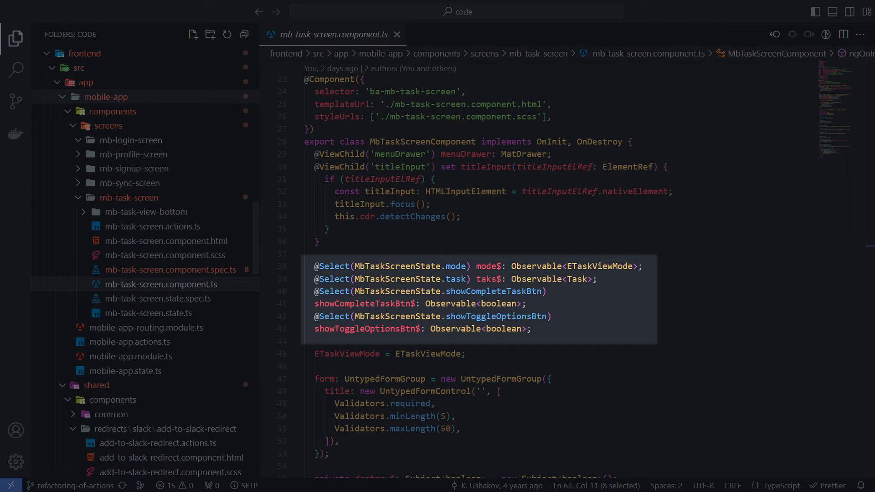
pyautogui.click(166, 240)
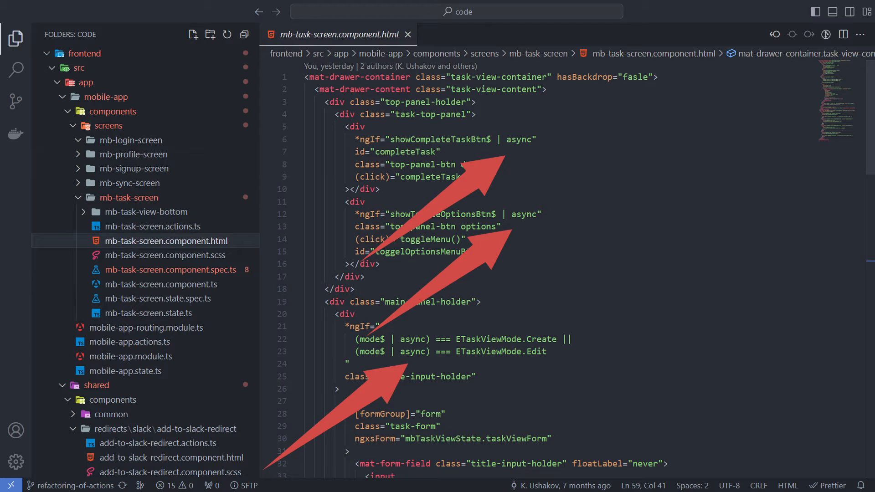
# Return to mb-task-screen.state.ts after reviewing the template's async-pipe bindings.
pyautogui.click(153, 255)
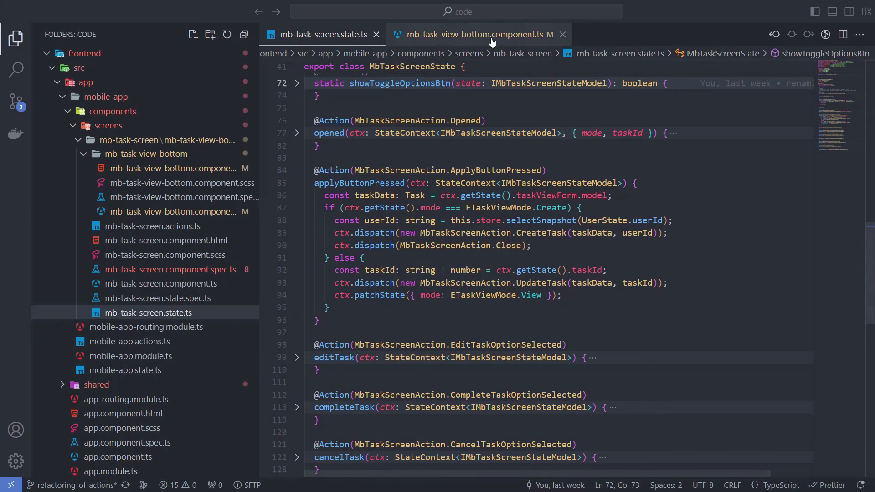
pyautogui.click(470, 34)
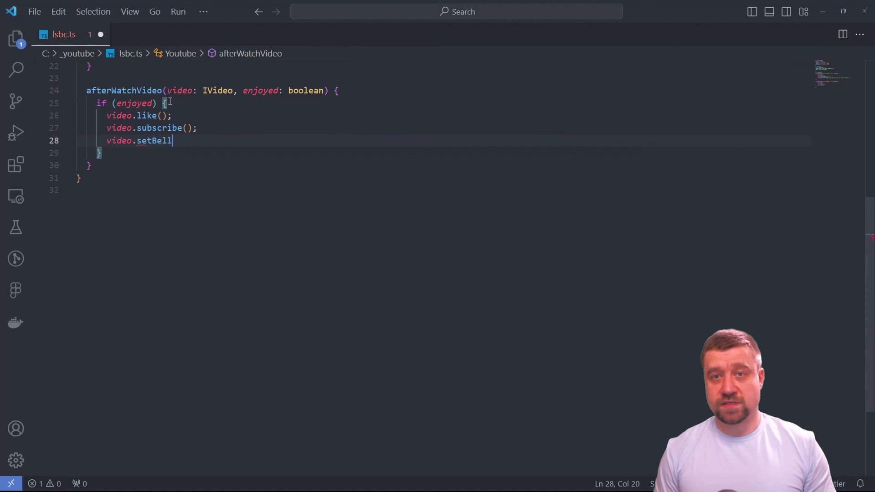
# Complete setBell(EBellMode.ALL) and addComment('Thanks, the video was great, but I have a question...') in lsbc.ts.
pyautogui.write('(EBellMode.ALL);')
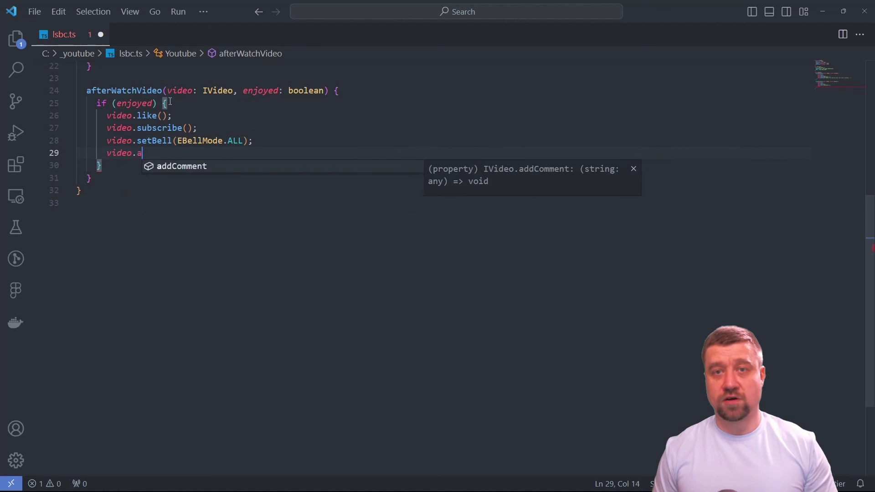
pyautogui.write("ddComment('Thanks, the video was great')")
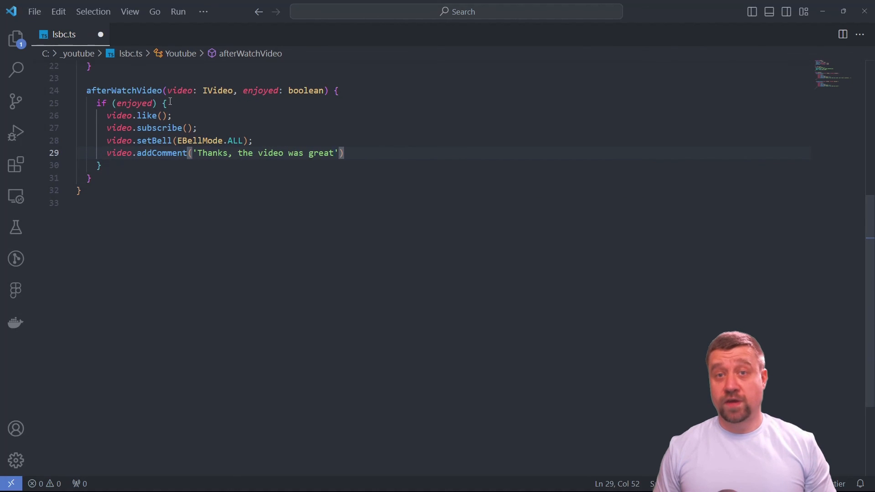
pyautogui.write(', but I have a question...')
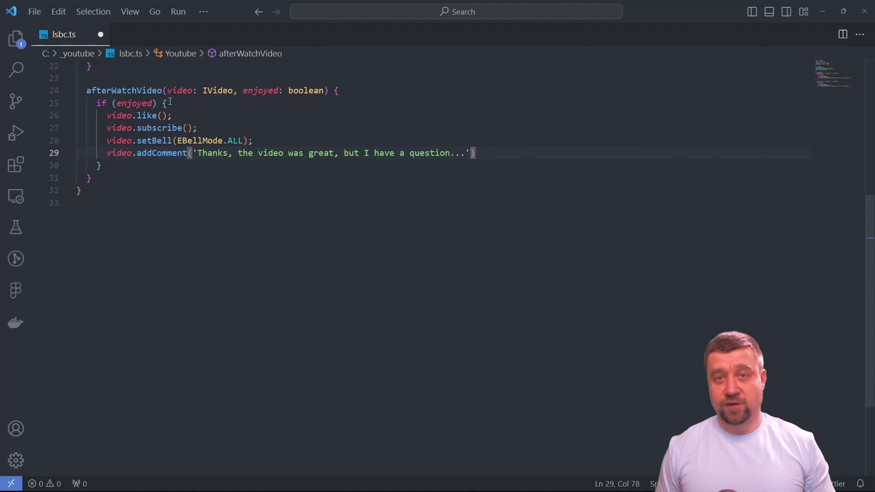